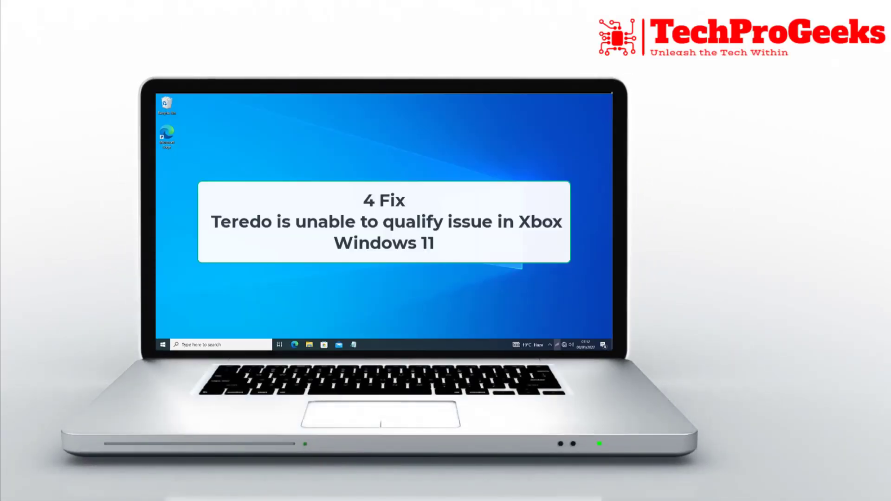
Bring up the Start menu with its empty search box ready
{"action": "left_click", "coordinate": [12, 489]}
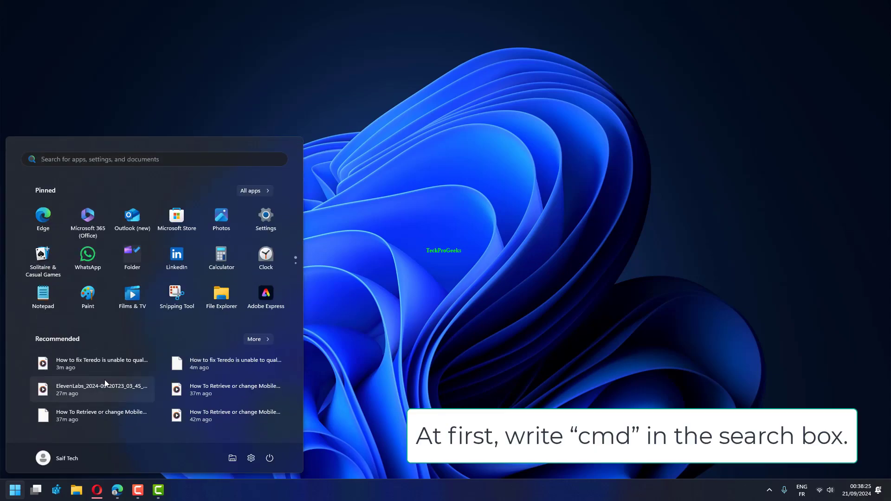
Launch Command Prompt from the 'cmd' search and run the Teredo show-state check
{"action": "type", "text": "cmd"}
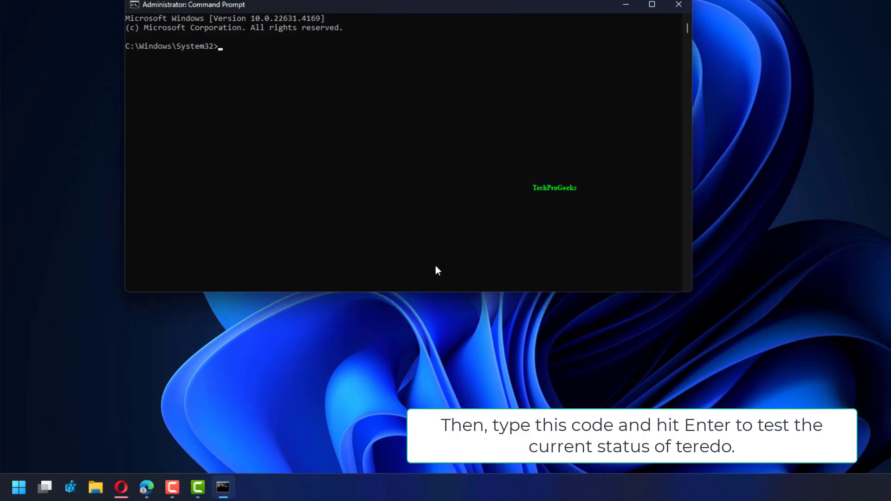
{"action": "key", "text": "Return"}
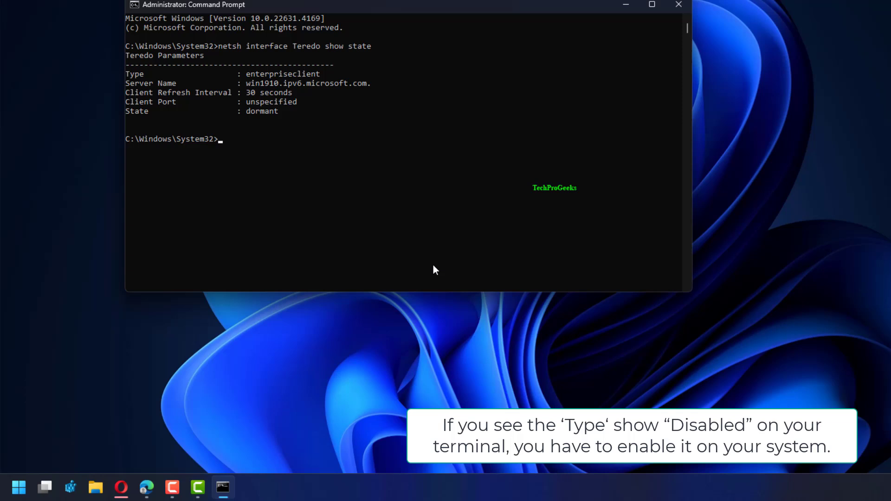
{"action": "mouse_move", "coordinate": [382, 243]}
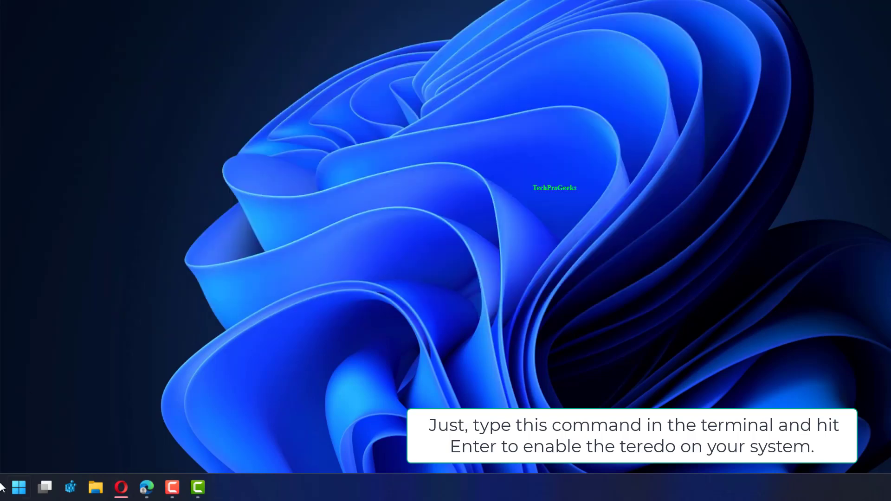
Restart the computer from the Start menu's power options
{"action": "left_click", "coordinate": [18, 487]}
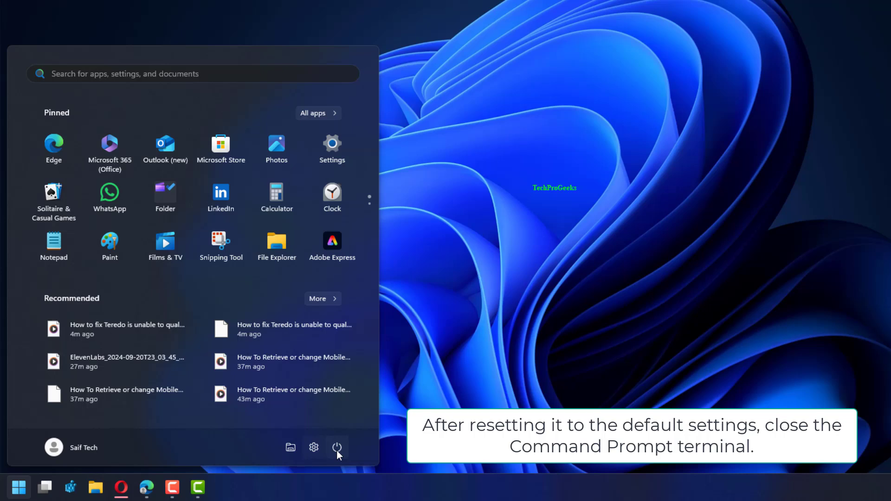
{"action": "left_click", "coordinate": [336, 447]}
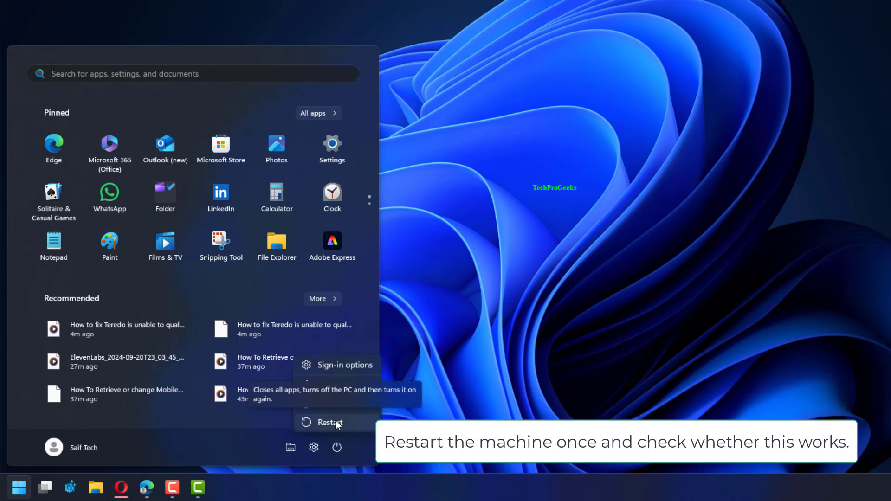
{"action": "left_click", "coordinate": [329, 422]}
{"action": "type", "text": "services.msc"}
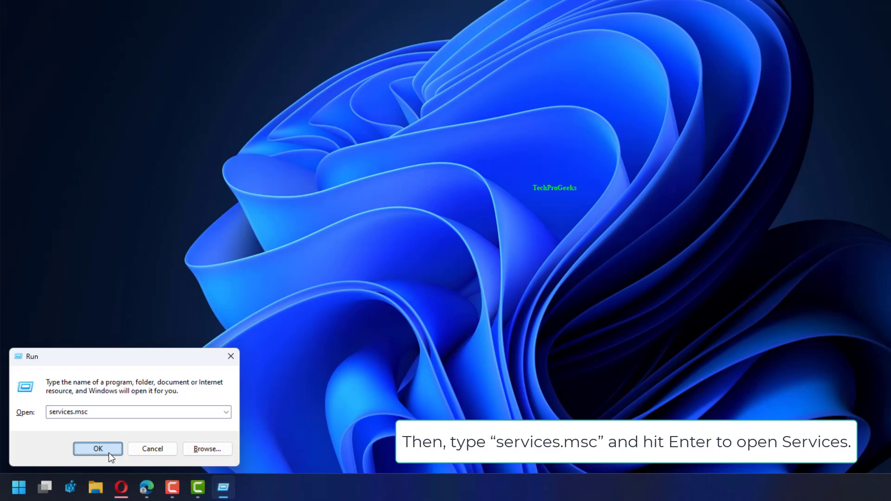
Confirm the Run dialog to launch services.msc
{"action": "left_click", "coordinate": [97, 449]}
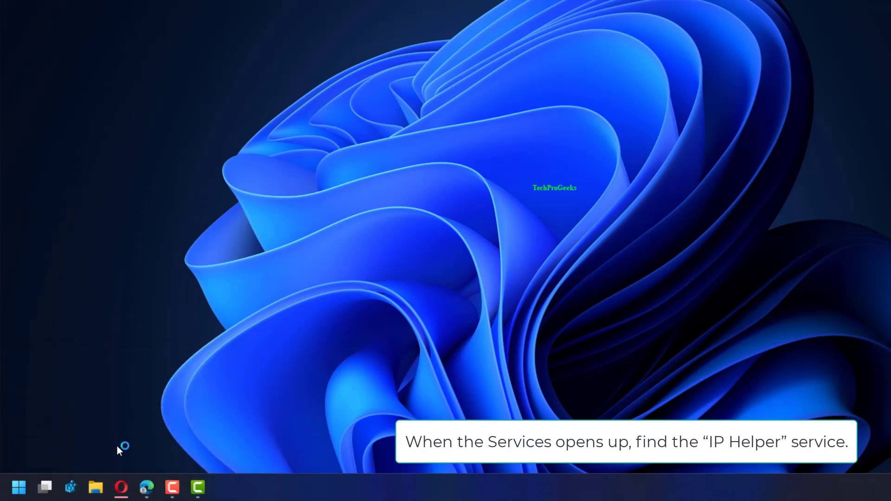
Scroll the services list to IP Helper and bring up its Properties
{"action": "left_click", "coordinate": [222, 488]}
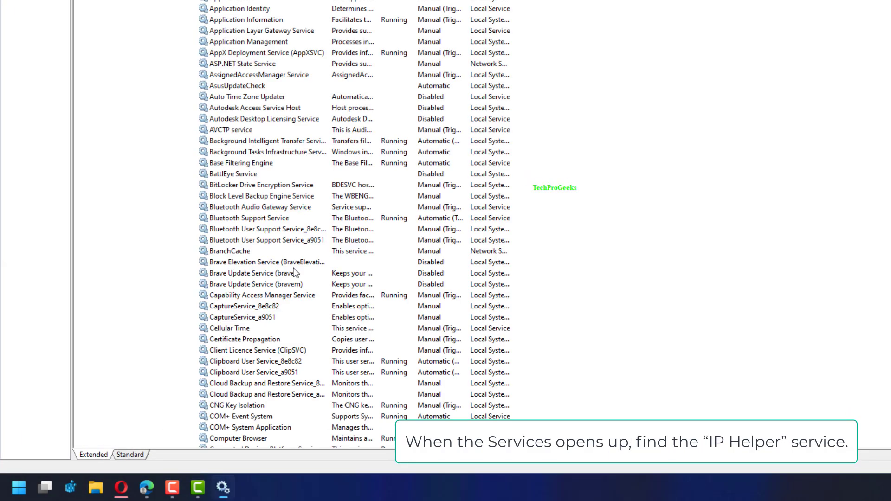
{"action": "scroll", "scroll_direction": "down", "scroll_amount": 3}
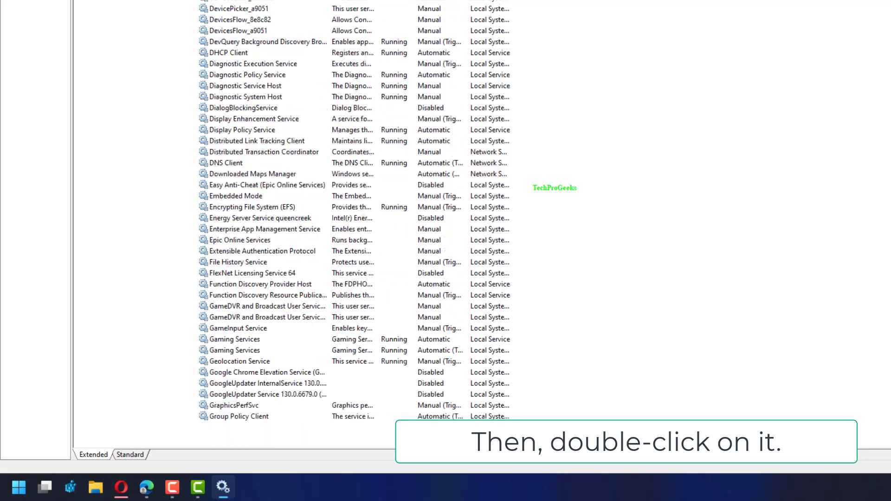
{"action": "scroll", "scroll_direction": "down", "scroll_amount": 3}
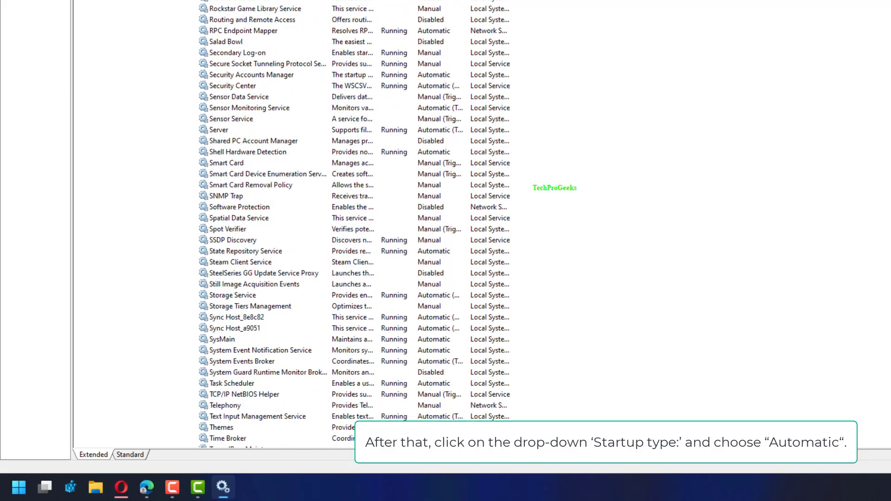
{"action": "scroll", "scroll_direction": "up", "scroll_amount": 3}
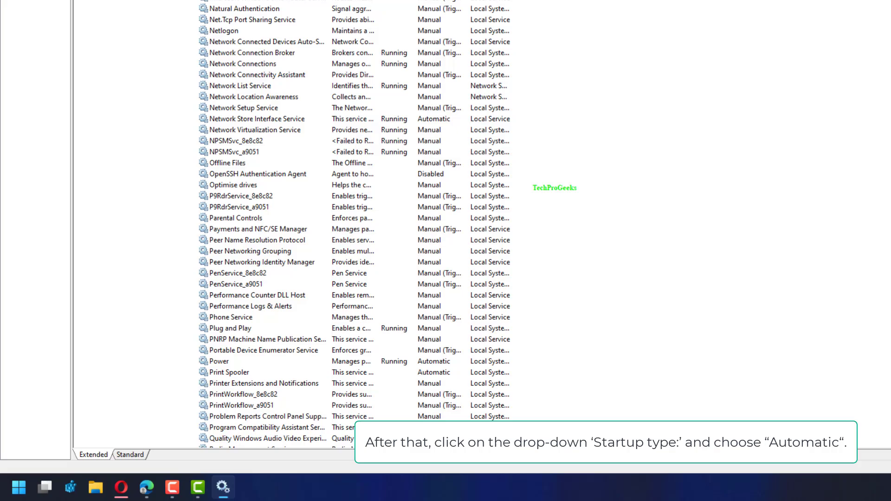
{"action": "scroll", "scroll_direction": "up", "scroll_amount": 3}
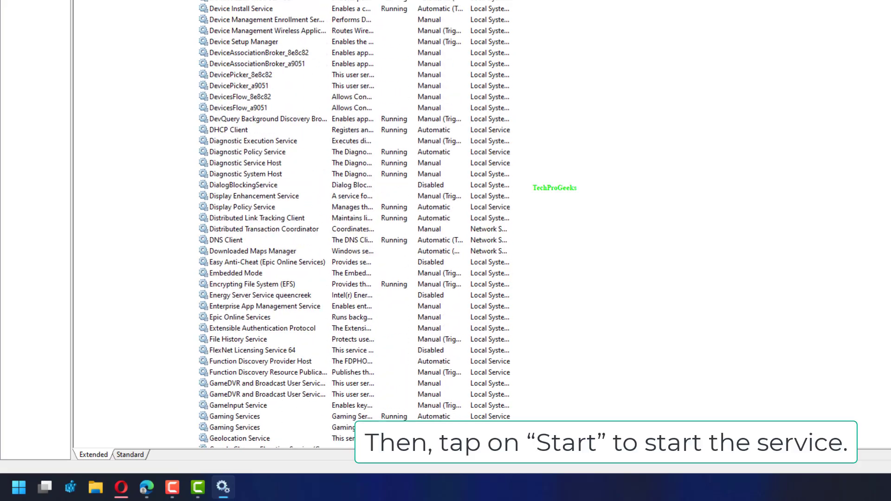
{"action": "scroll", "scroll_direction": "down", "scroll_amount": 3}
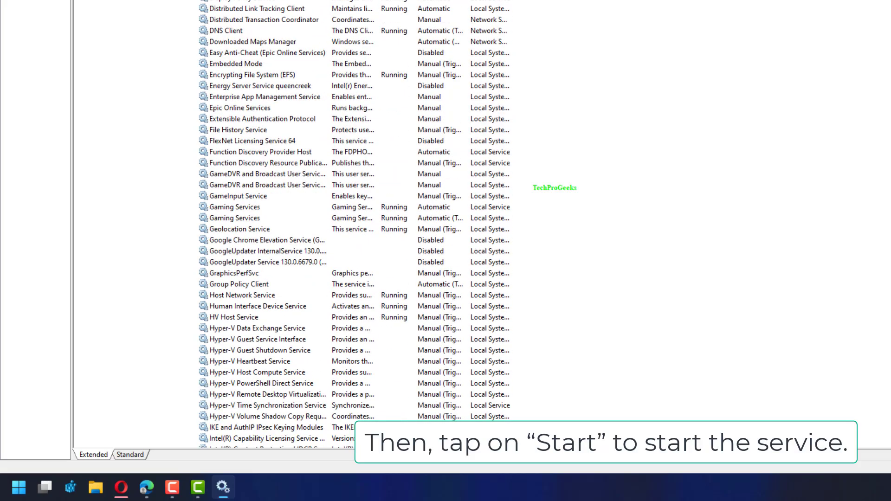
{"action": "scroll", "scroll_direction": "down", "scroll_amount": 3}
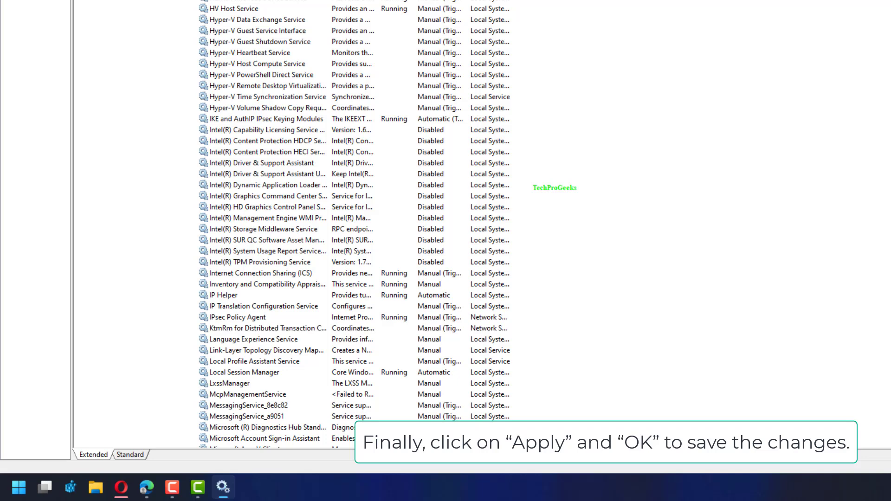
{"action": "double_click", "coordinate": [222, 295]}
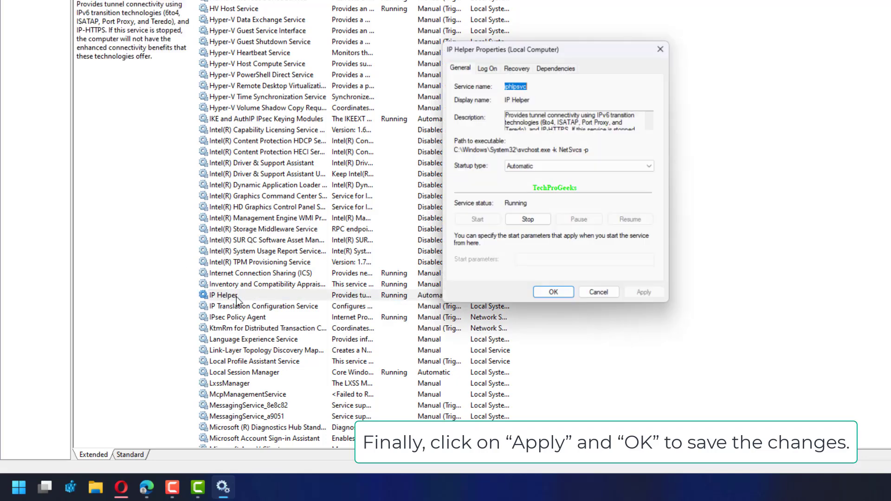
Set IP Helper's startup type to Automatic and save the service settings
{"action": "left_click", "coordinate": [644, 291]}
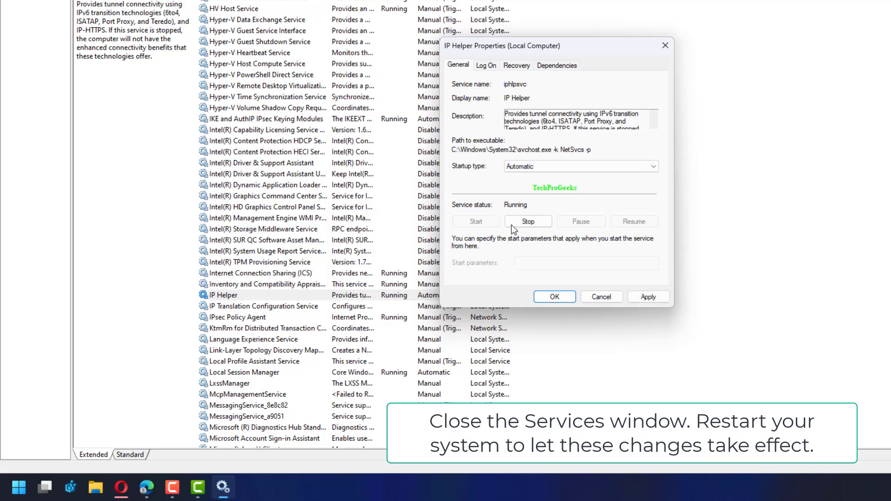
{"action": "left_click", "coordinate": [553, 297]}
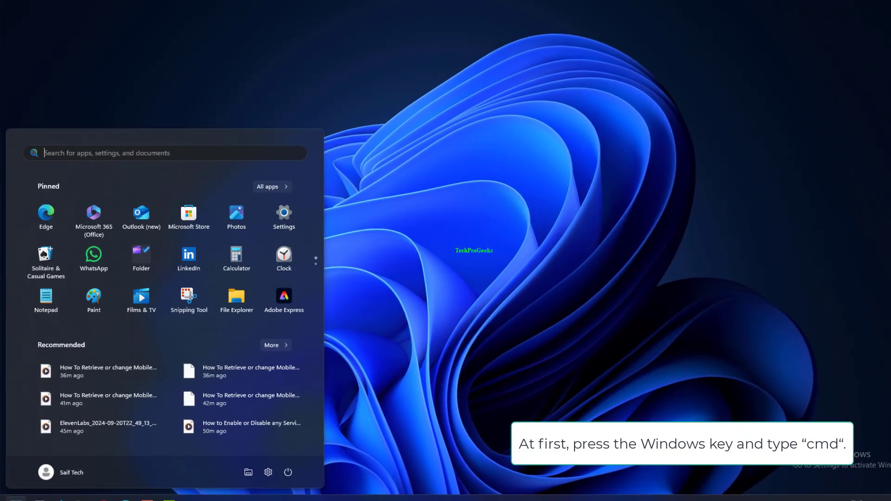
Search 'c' in Start and launch Command Prompt via Run as administrator
{"action": "type", "text": "cmd"}
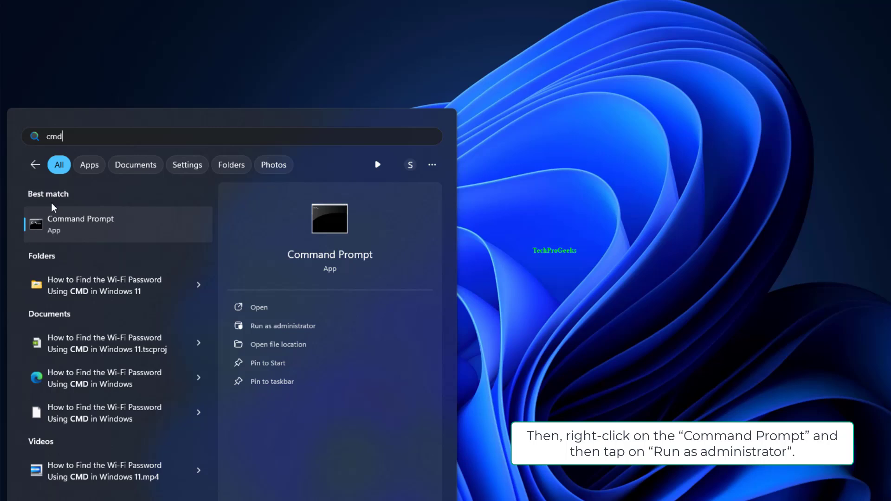
{"action": "right_click", "coordinate": [80, 224]}
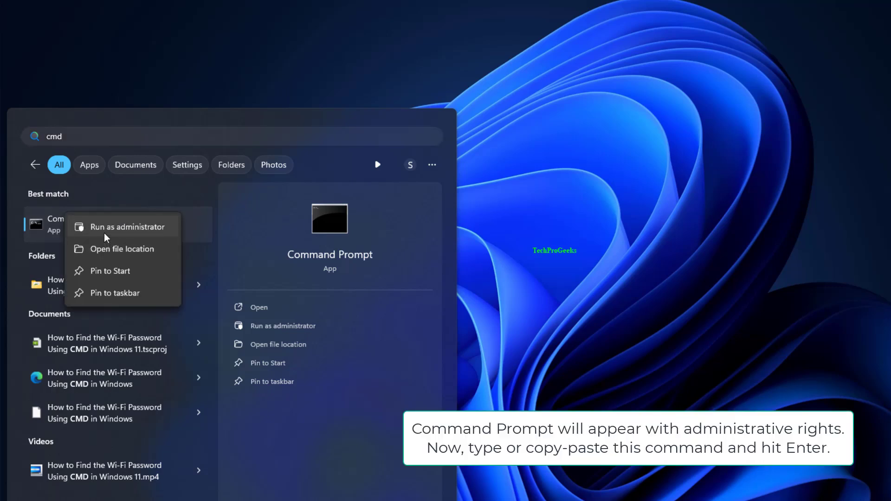
{"action": "left_click", "coordinate": [120, 227]}
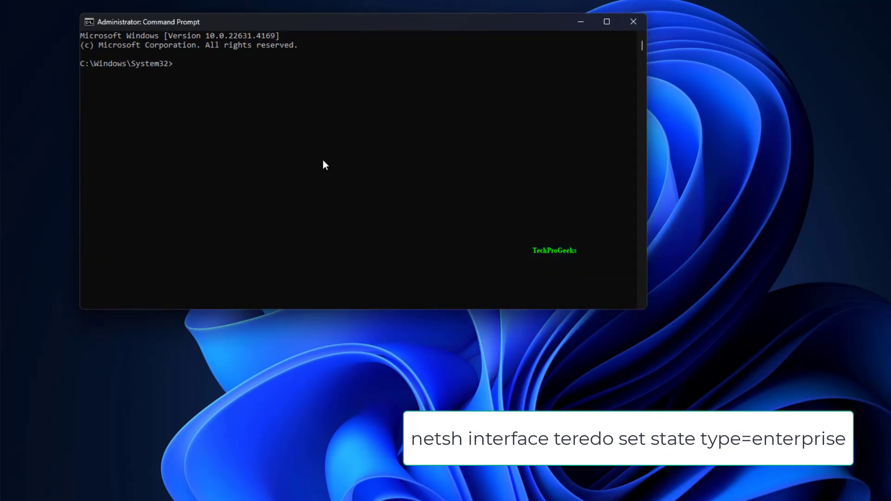
Run 'netsh interface teredo set state type=enterprise', then close the window
{"action": "type", "text": "netsh interface teredo set state type=enterprise"}
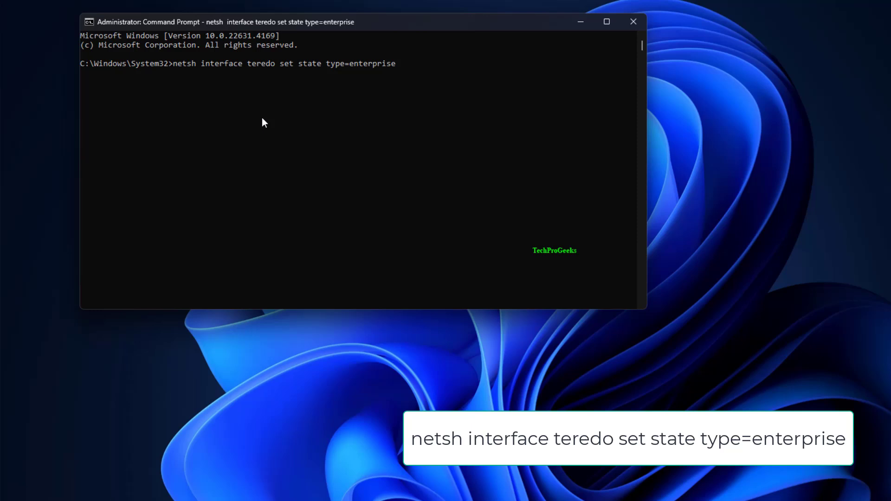
{"action": "key", "text": "Return"}
{"action": "type", "text": "netsh interface Teredo show state"}
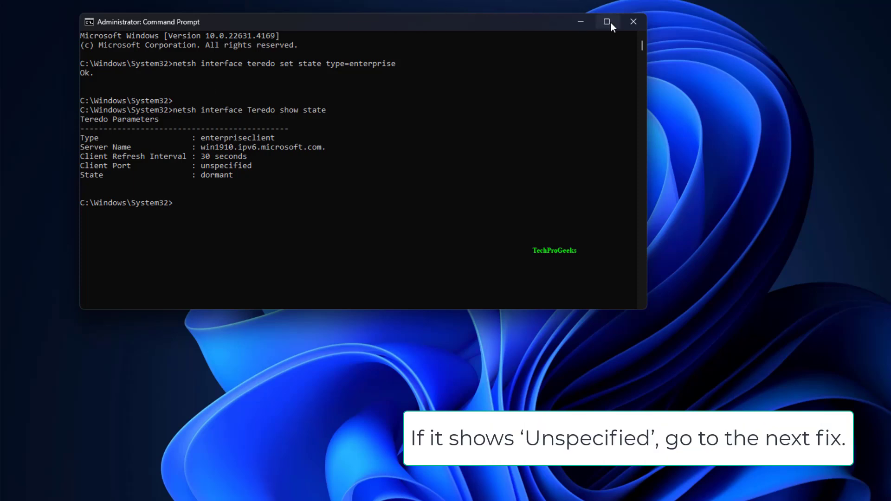
{"action": "left_click", "coordinate": [632, 22]}
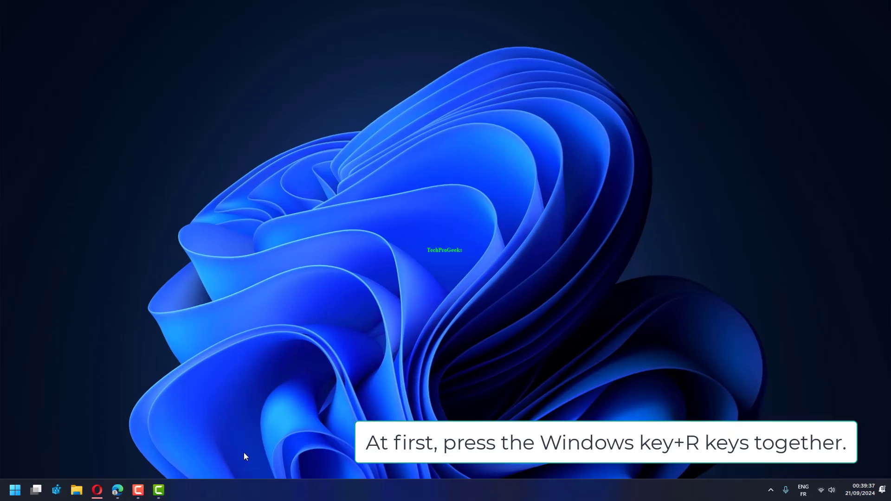
Enter 'cmd' in the Run dialog and launch it elevated with Ctrl+Shift+Enter
{"action": "key", "text": "win+r"}
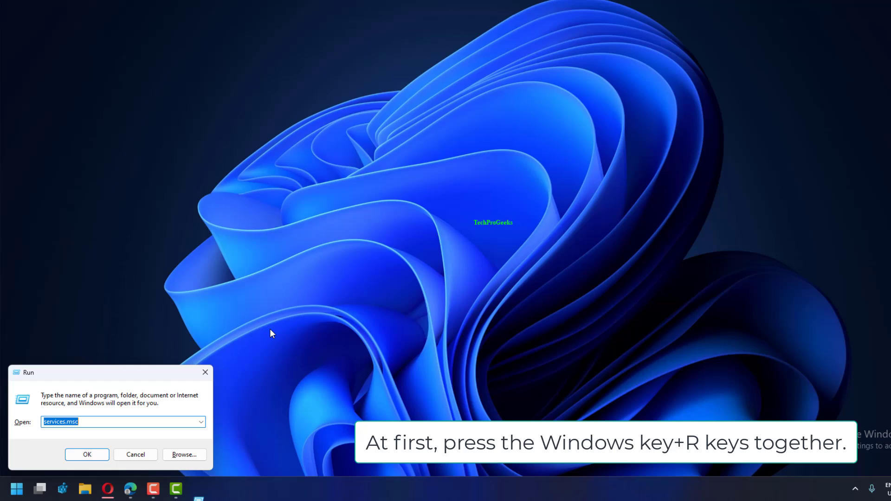
{"action": "type", "text": "c"}
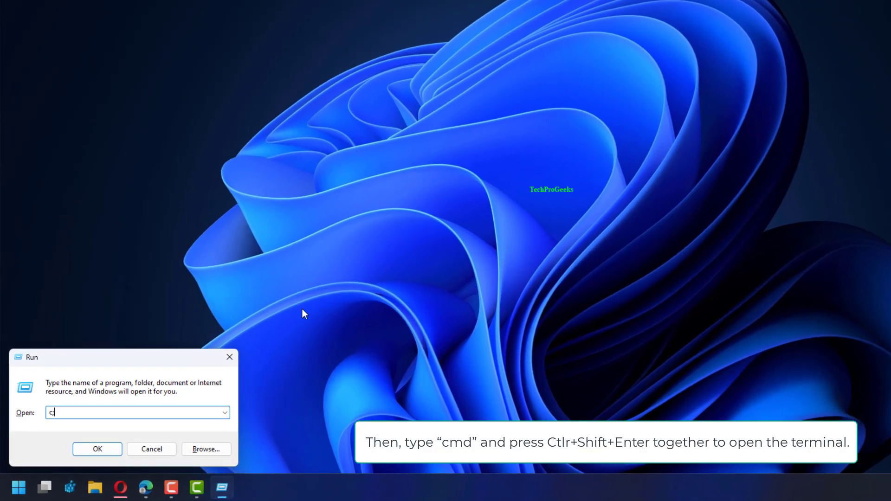
{"action": "type", "text": "md"}
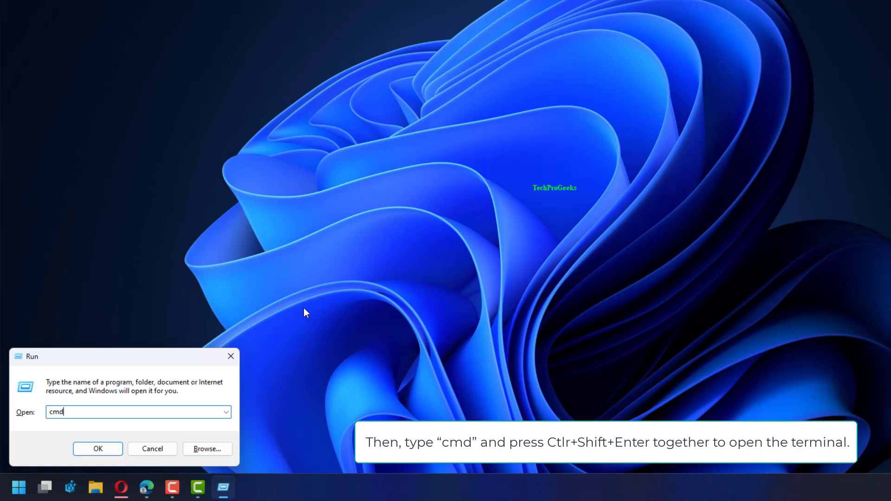
{"action": "key", "text": "ctrl+shift+enter"}
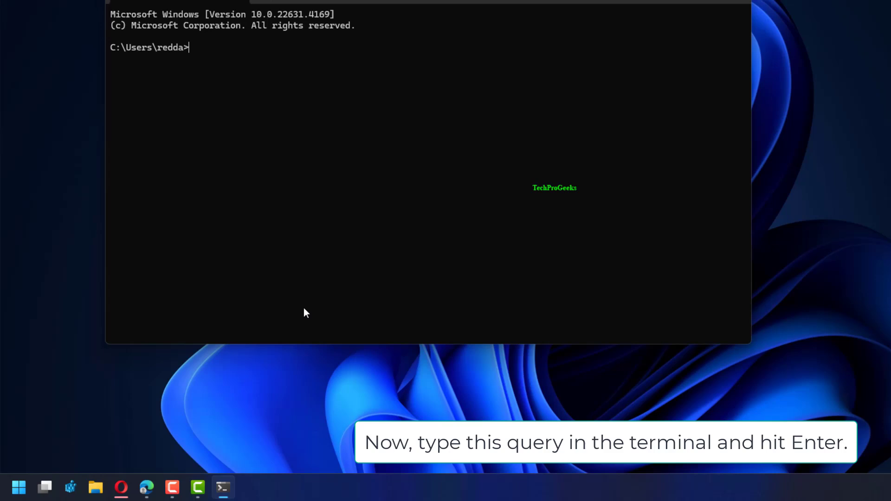
{"action": "mouse_move", "coordinate": [370, 201]}
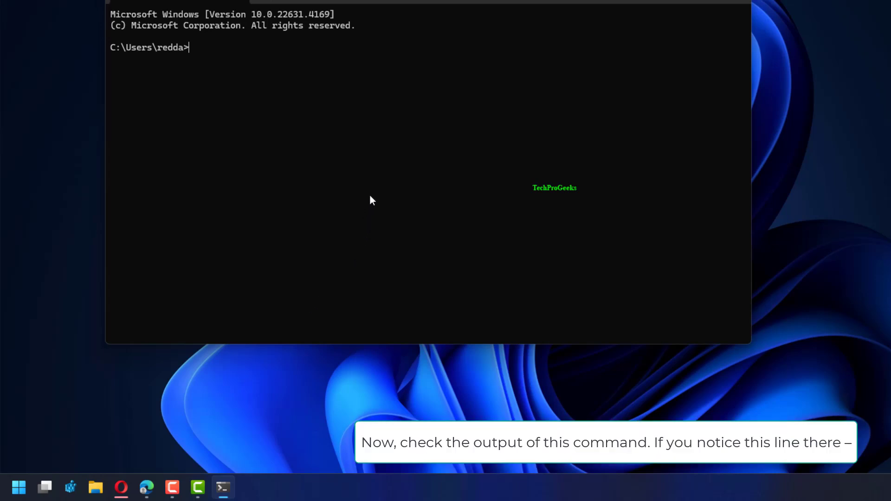
Enter the reg query for HKLM\...\iphlpsvc\Teredo and the text 'Type REG_DWORD 0x4'
{"action": "type", "text": "reg query HKLM\\System\\CurrentControlSet\\Services\\iphlpsvc\\Teredo"}
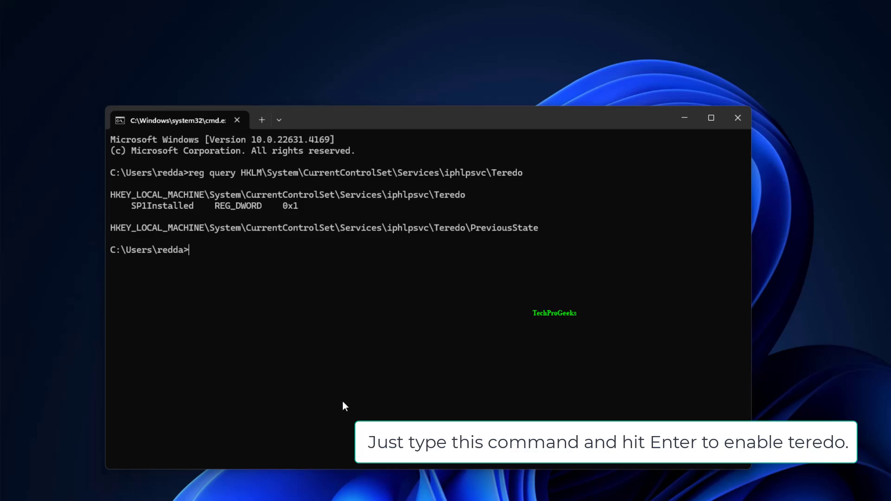
{"action": "type", "text": "Type REG_DWORD 0x4"}
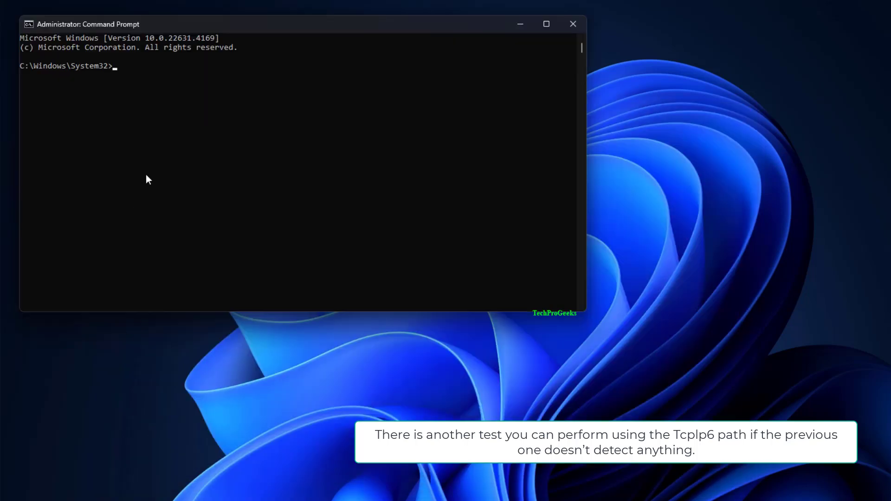
Reset Teredo to its default state with 'netsh interface Teredo set state type=default'
{"action": "type", "text": "netsh interface Teredo set state type=default"}
{"action": "type", "text": "reg query HKLM\\System\\CurrentControlSet\\Services\\TcpIp6\\Parameters"}
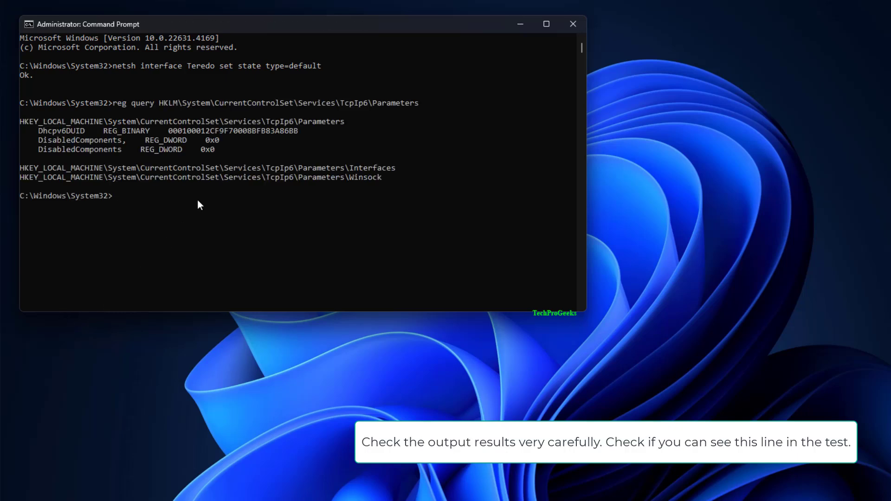
{"action": "mouse_move", "coordinate": [179, 254]}
{"action": "type", "text": "DisabledComponents REG_DWORD 0x8e"}
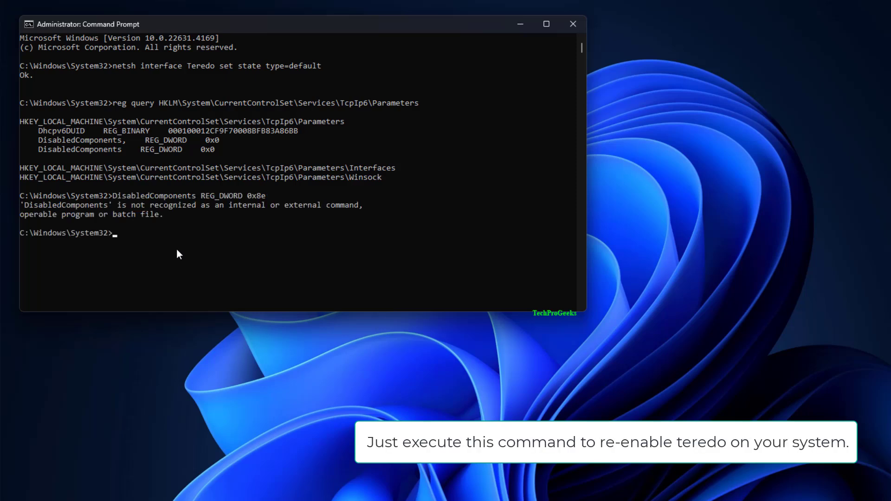
{"action": "mouse_move", "coordinate": [181, 486]}
{"action": "type", "text": "sc start iphlpsvc"}
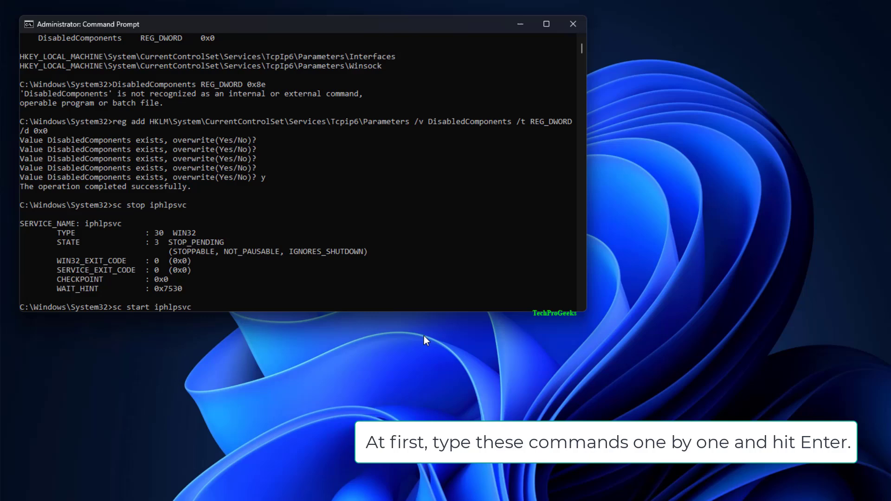
Restart the IP Helper service (iphlpsvc) and close Command Prompt
{"action": "key", "text": "Return"}
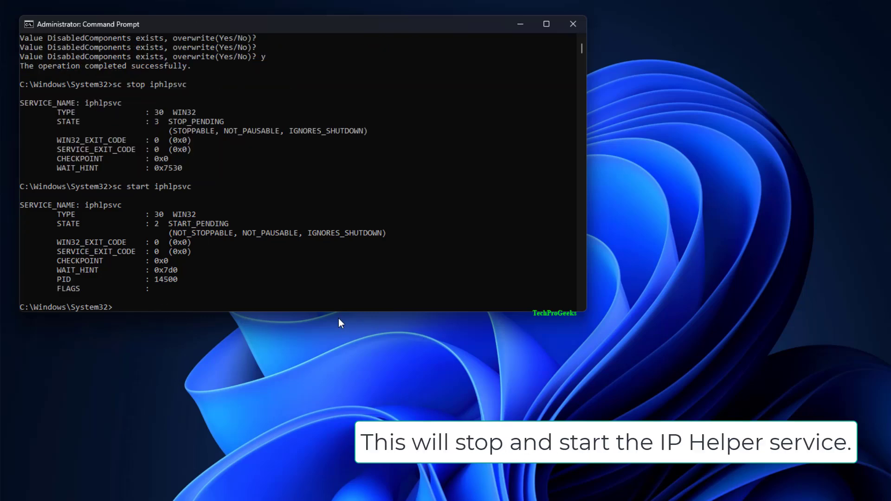
{"action": "mouse_move", "coordinate": [429, 271]}
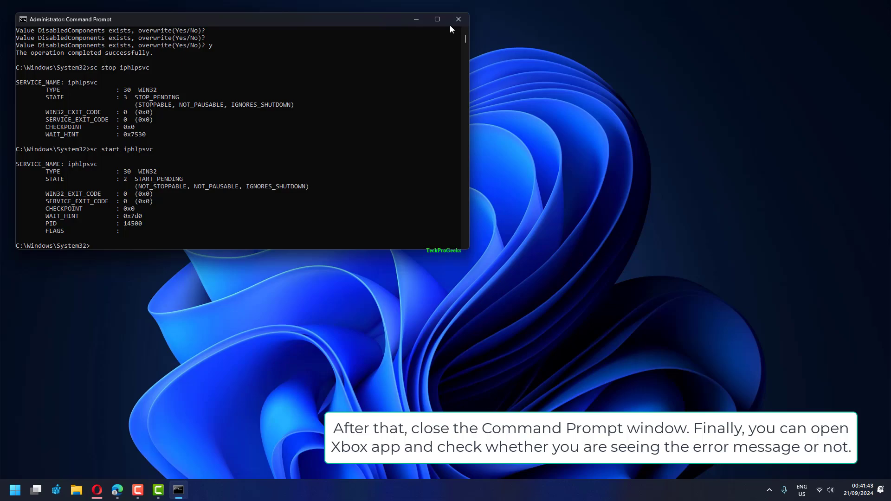
{"action": "left_click", "coordinate": [458, 19]}
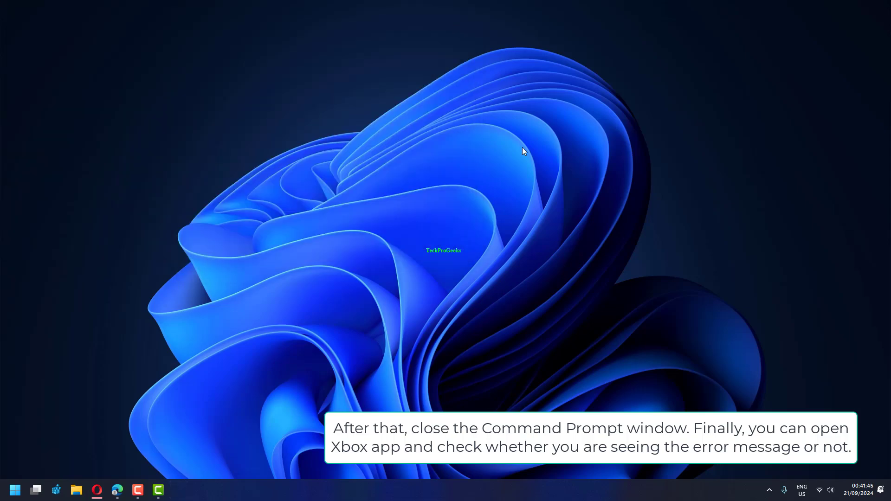